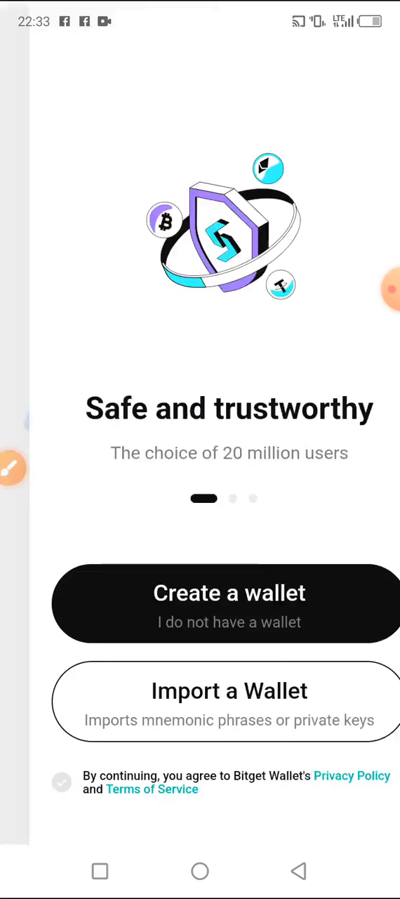
- Swipe through the welcome intro and choose 'Create a wallet' to reach the Terms of Service
{"action": "scroll", "scroll_direction": "left", "scroll_amount": 3}
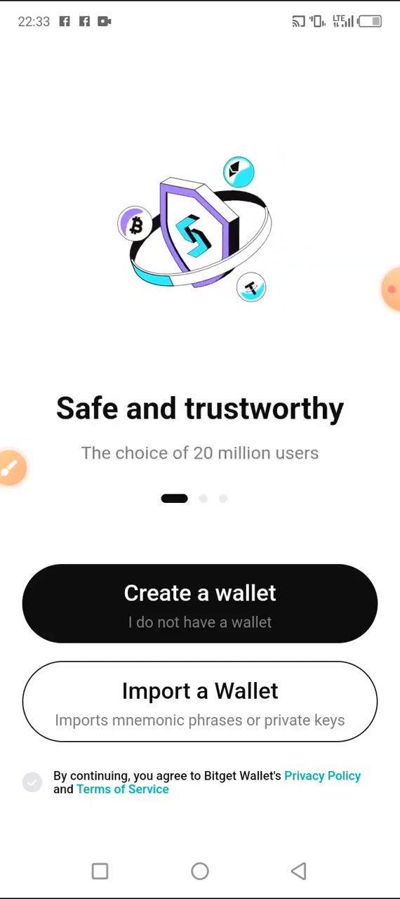
{"action": "scroll", "scroll_direction": "left", "scroll_amount": 3}
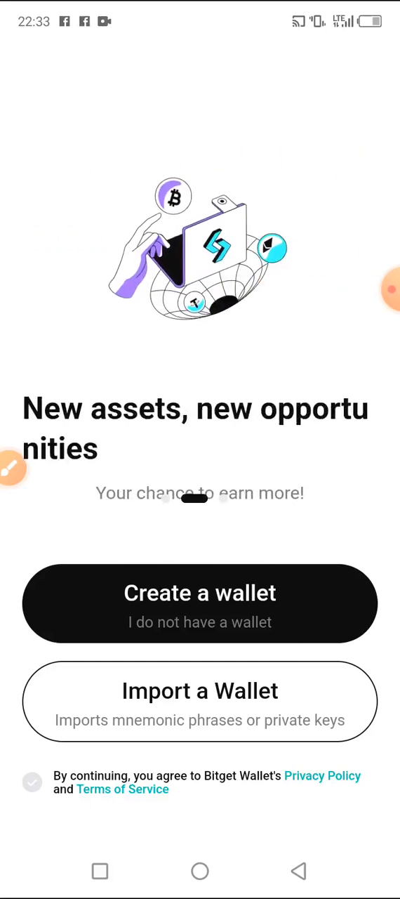
{"action": "scroll", "scroll_direction": "left", "scroll_amount": 3}
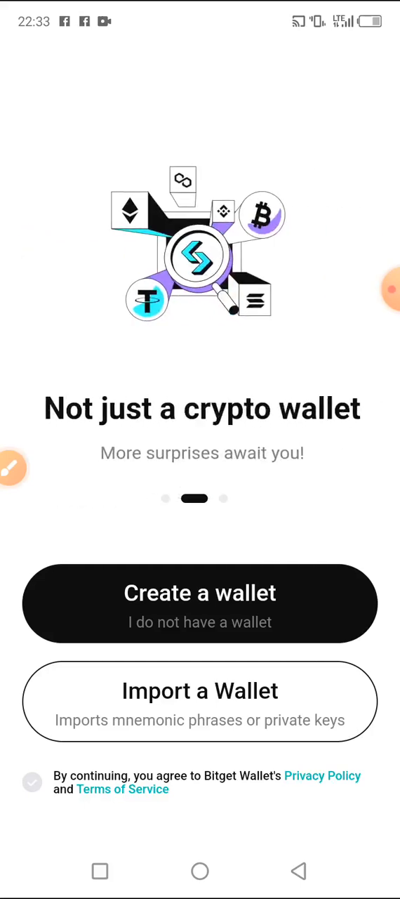
{"action": "scroll", "scroll_direction": "left", "scroll_amount": 3}
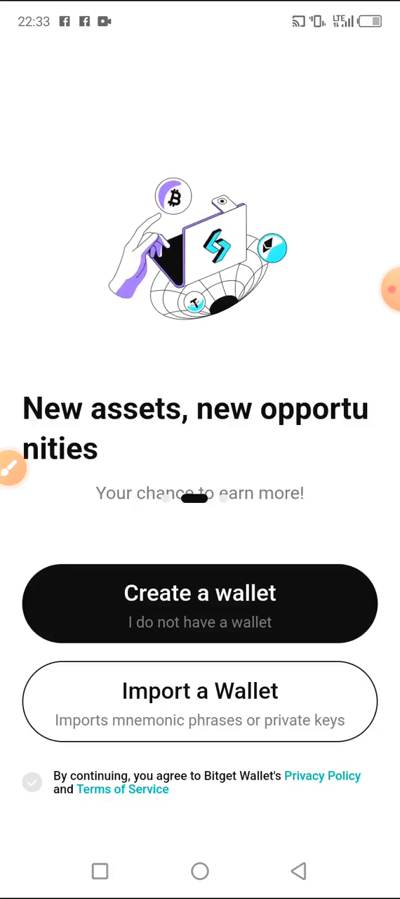
{"action": "scroll", "scroll_direction": "left", "scroll_amount": 3}
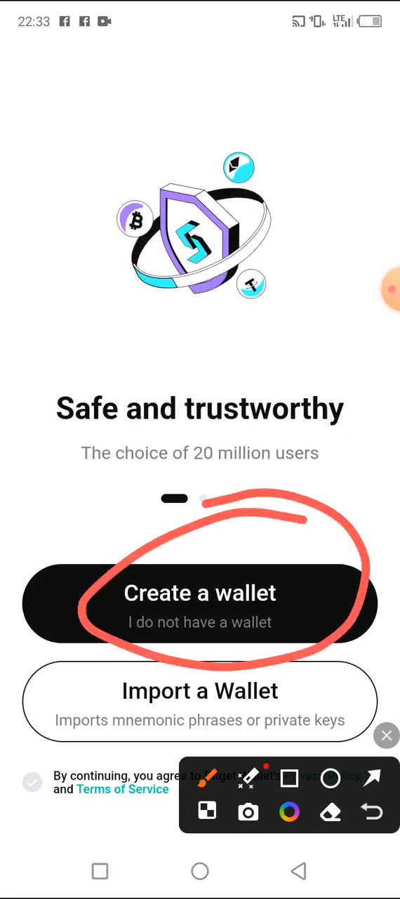
{"action": "left_click", "coordinate": [200, 592]}
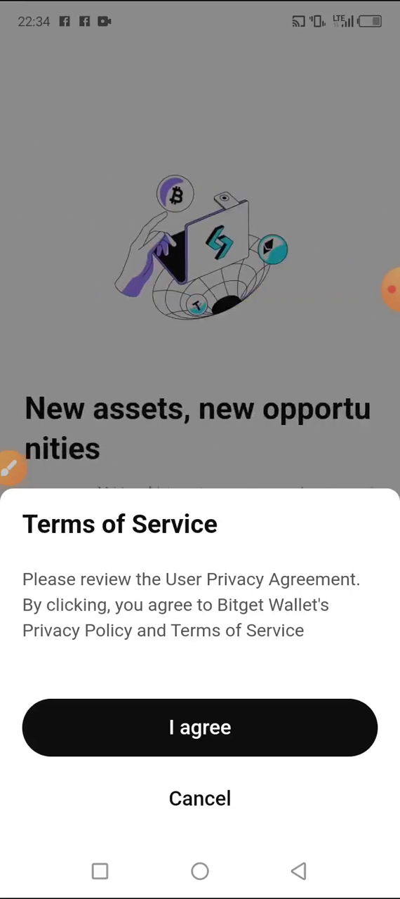
- Agree to the terms, then enter and confirm the 6-digit PIN, retrying after a mismatch
{"action": "left_click", "coordinate": [199, 727]}
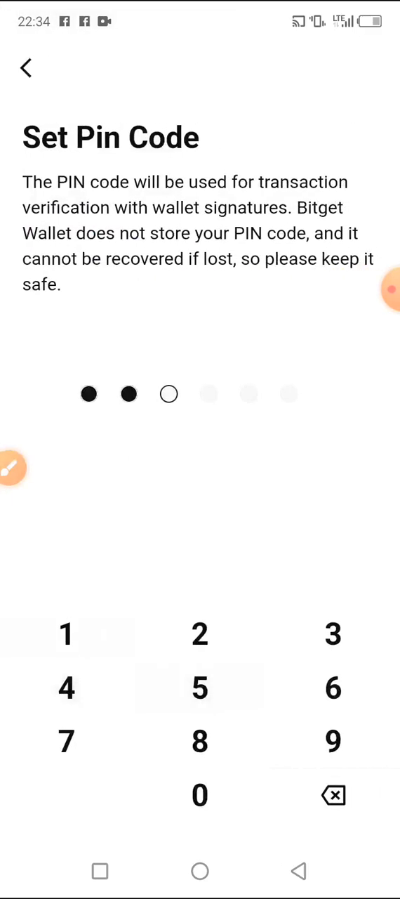
{"action": "left_click", "coordinate": [66, 691]}
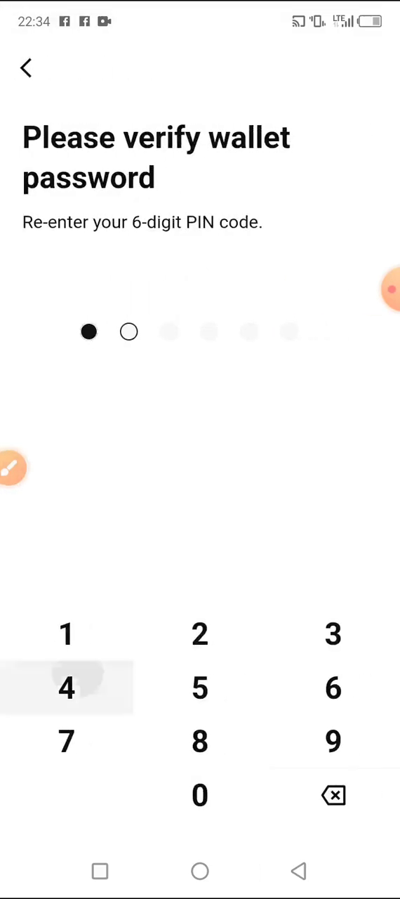
{"action": "left_click", "coordinate": [65, 690]}
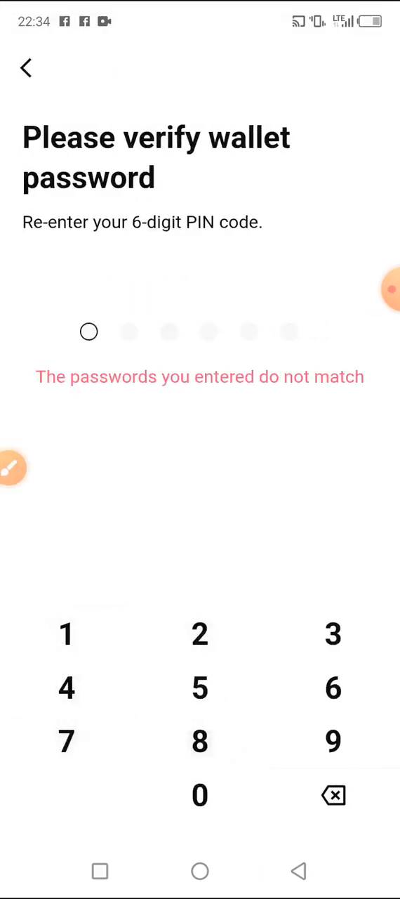
{"action": "left_click", "coordinate": [67, 742]}
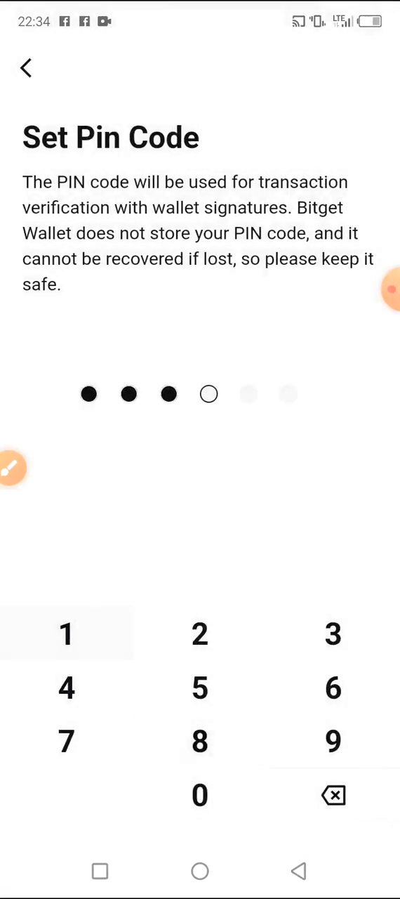
{"action": "left_click", "coordinate": [66, 689]}
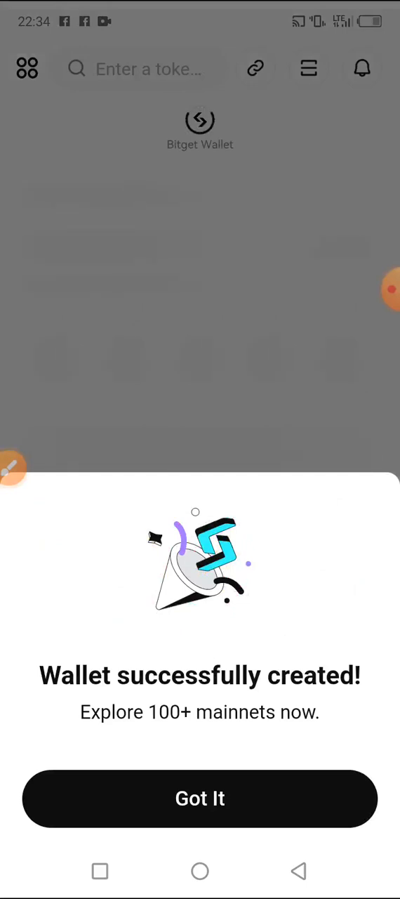
- Dismiss the 'Got It' notice and show the wallet overview with its $0.00 balance and ETH
{"action": "left_click", "coordinate": [200, 798]}
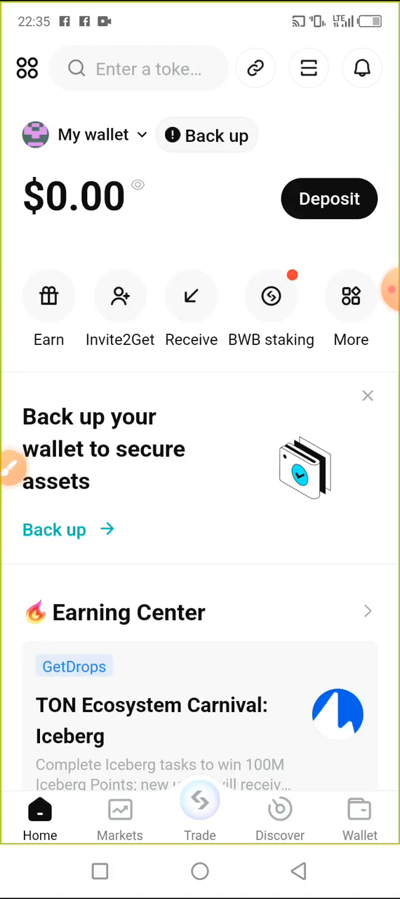
{"action": "left_click", "coordinate": [354, 812]}
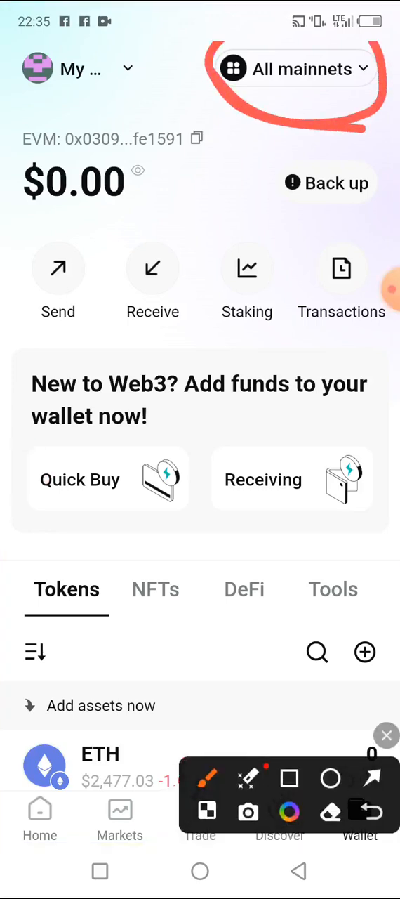
- Switch the network filter from 'All mainnets' to Ton
{"action": "left_click", "coordinate": [385, 736]}
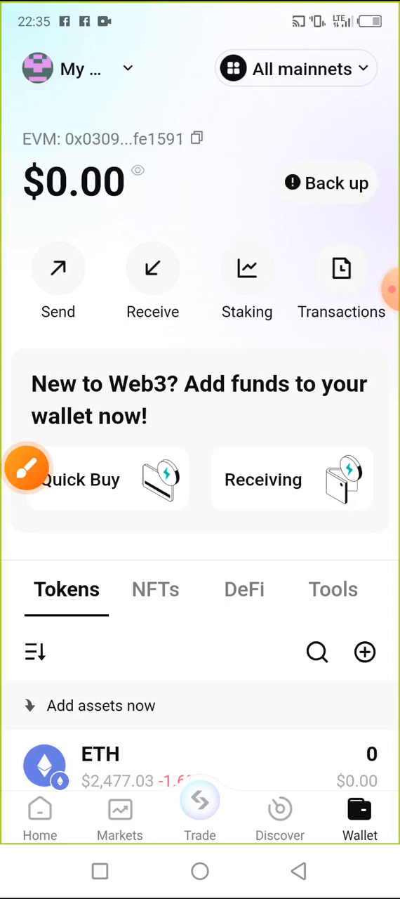
{"action": "left_click", "coordinate": [295, 69]}
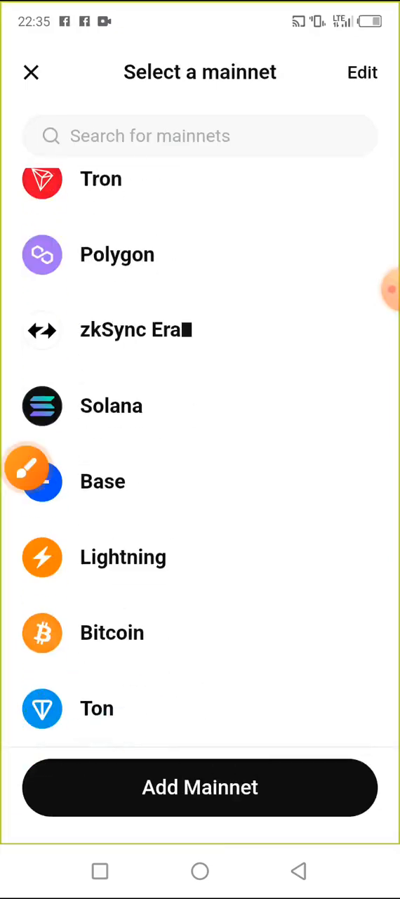
{"action": "left_click", "coordinate": [96, 708]}
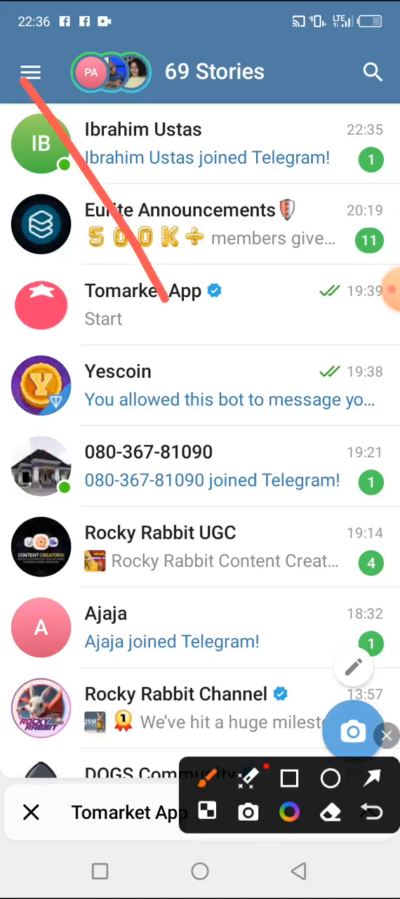
- Go through Telegram's menu into the Data and Storage settings
{"action": "left_click", "coordinate": [34, 70]}
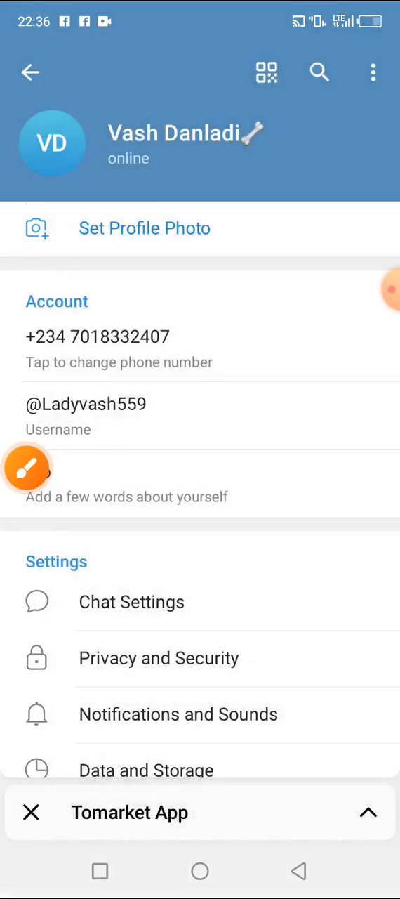
{"action": "scroll", "scroll_direction": "down", "scroll_amount": 3}
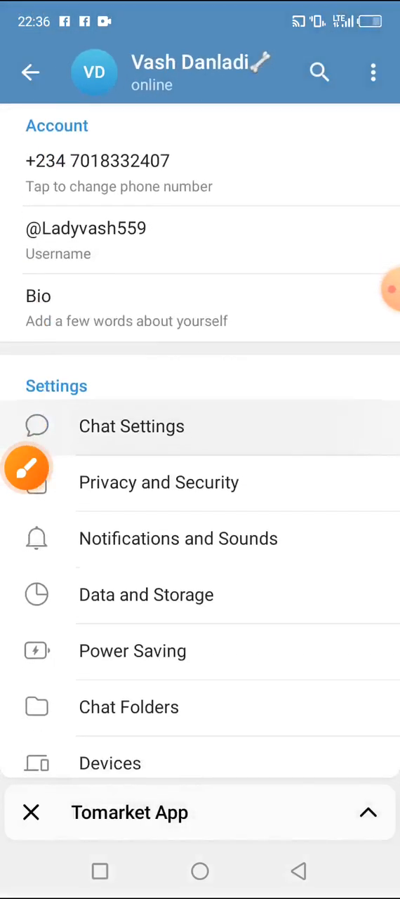
{"action": "scroll", "scroll_direction": "down", "scroll_amount": 3}
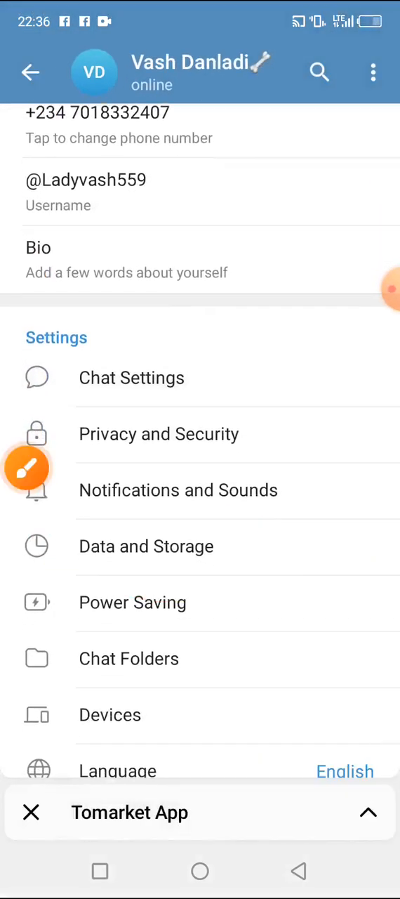
{"action": "left_click", "coordinate": [146, 547]}
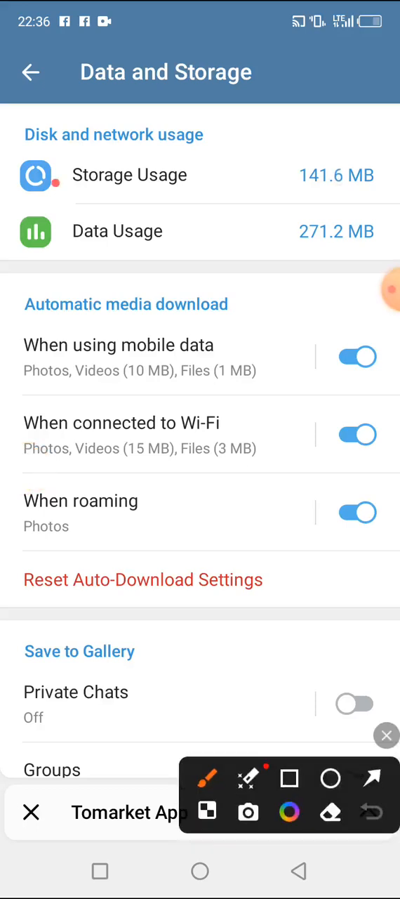
- Restore the minimized Tomarket mini app and move to its Wallet tab
{"action": "left_click", "coordinate": [124, 174]}
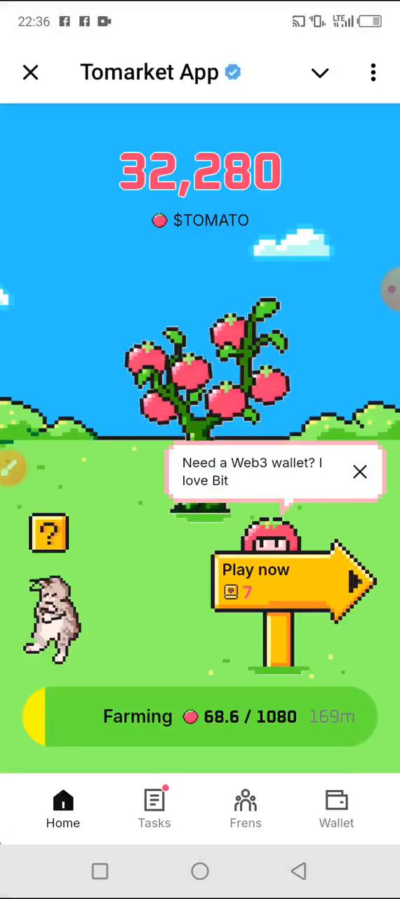
{"action": "left_click", "coordinate": [336, 808]}
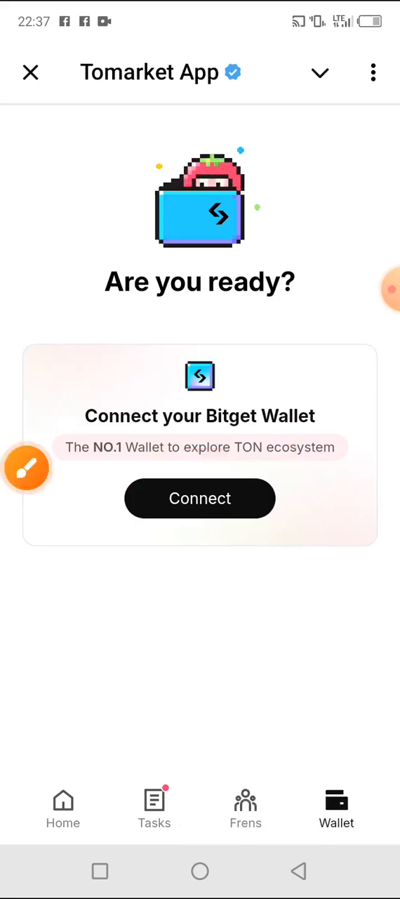
- Start the 'Connect Bitget Wallet' flow so the Ton Connect request appears
{"action": "left_click", "coordinate": [199, 497]}
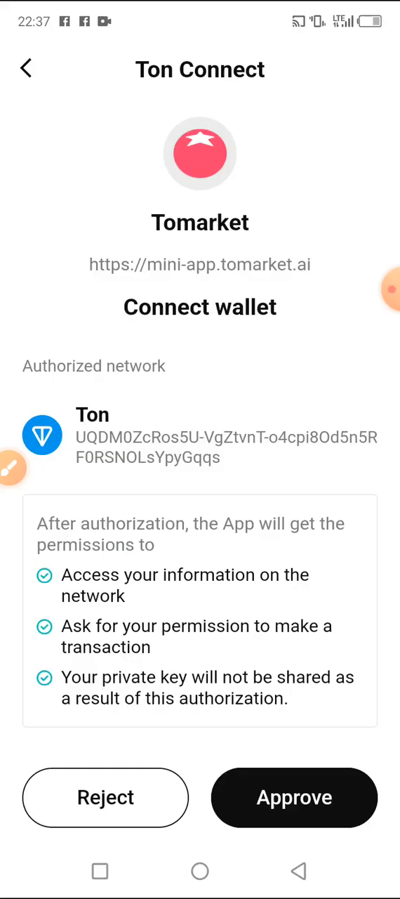
- Approve the Ton Connect request and close Tomarket's 'Continue in Bitget Wallet' sheet
{"action": "left_click", "coordinate": [295, 798]}
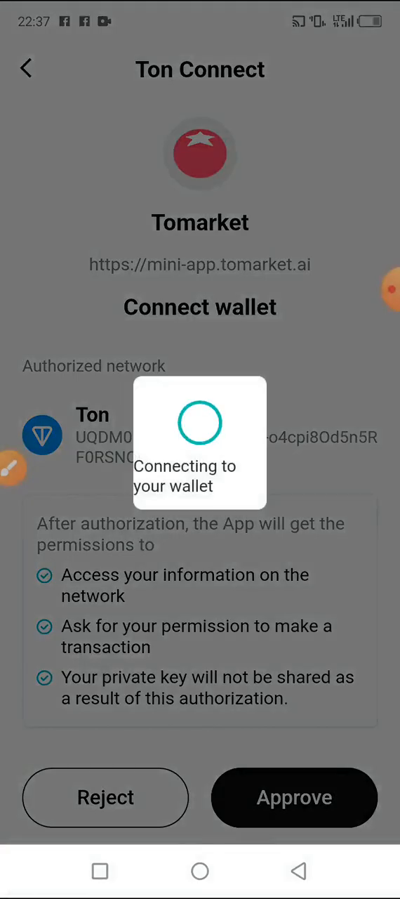
{"action": "left_click", "coordinate": [295, 798]}
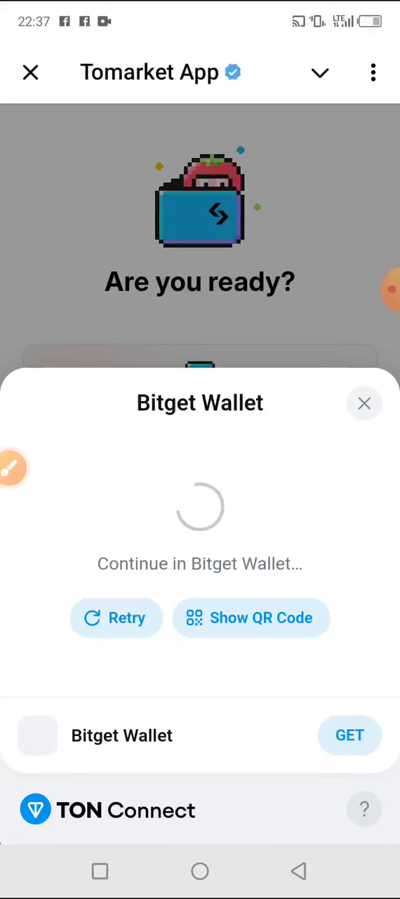
{"action": "left_click", "coordinate": [365, 402]}
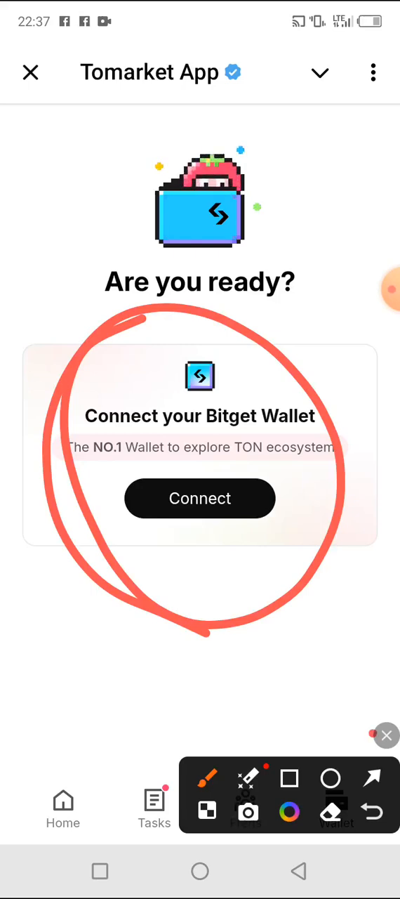
- Close the Tomarket mini app, returning to its bot chat
{"action": "left_click", "coordinate": [386, 750]}
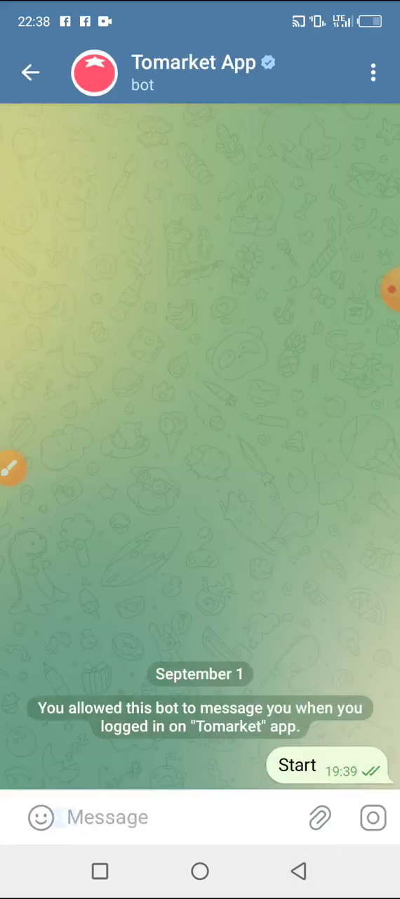
- Relaunch Tomarket from the bot chat onto its 32,280 $TOMATO farming home
{"action": "left_click", "coordinate": [297, 765]}
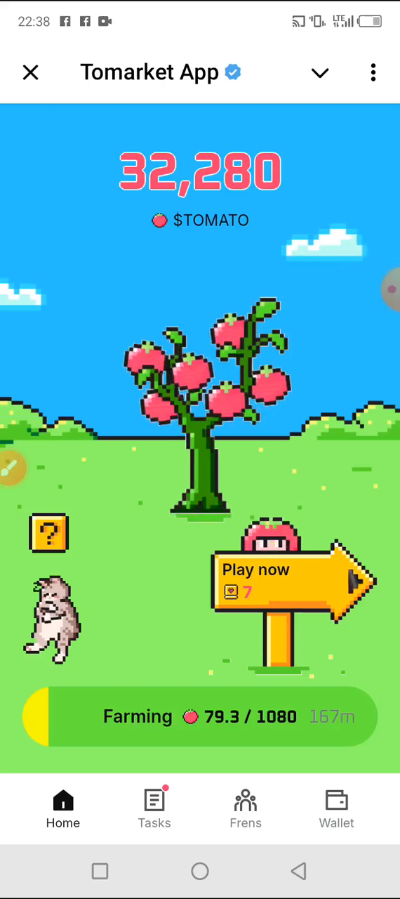
- Reopen Tomarket's Wallet tab, which still invites a Bitget Wallet connection
{"action": "left_click", "coordinate": [336, 800]}
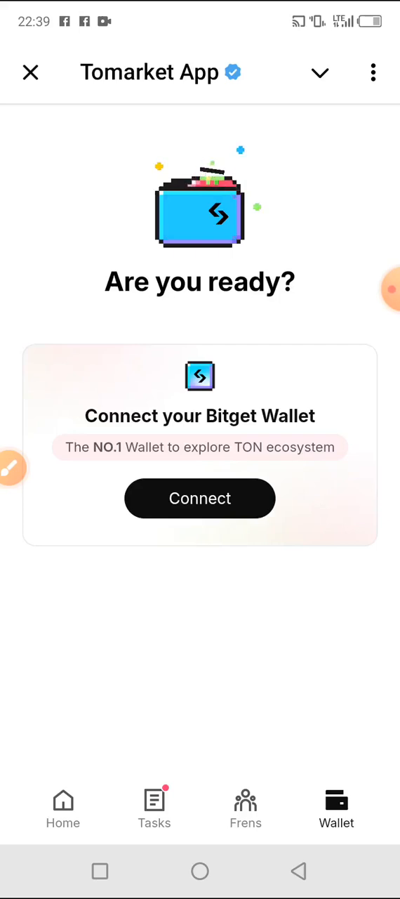
- Refresh Tomarket's Wallet tab so the linked Ton address starting UQDM0Z shows under the Connect card
{"action": "left_click", "coordinate": [199, 498]}
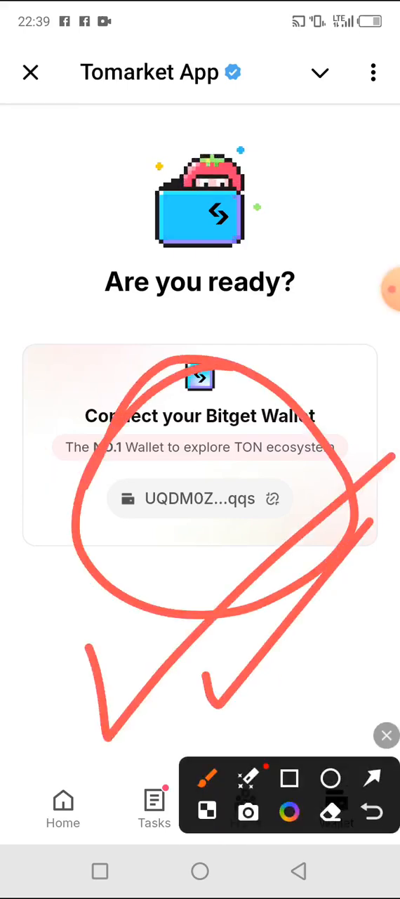
{"action": "left_click", "coordinate": [385, 736]}
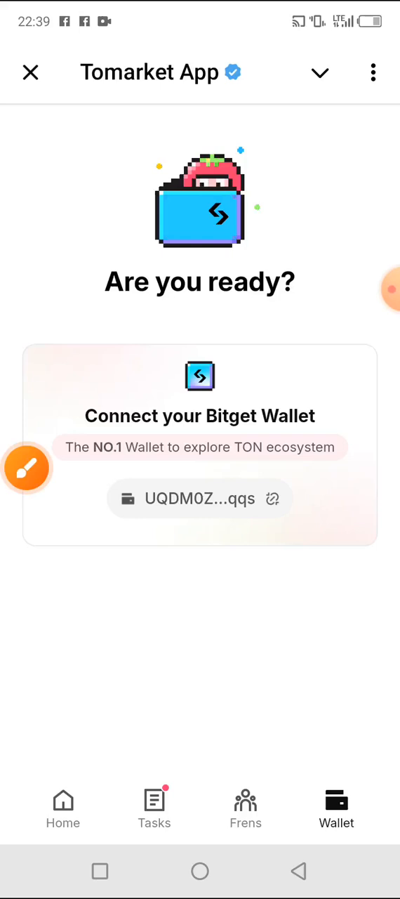